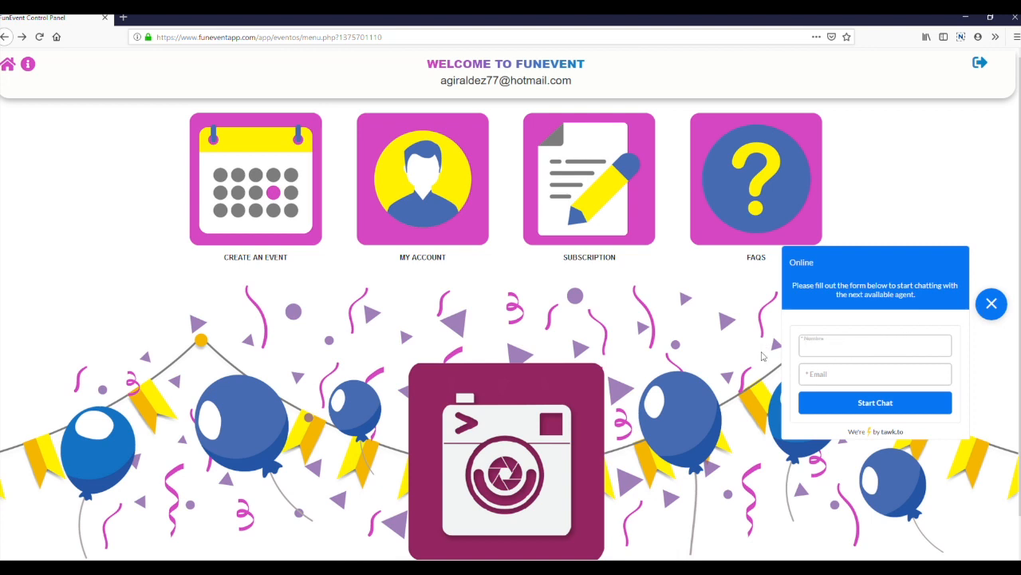
# Open the tawk.to live chat form, then close it with its X button.
pyautogui.click(876, 374)
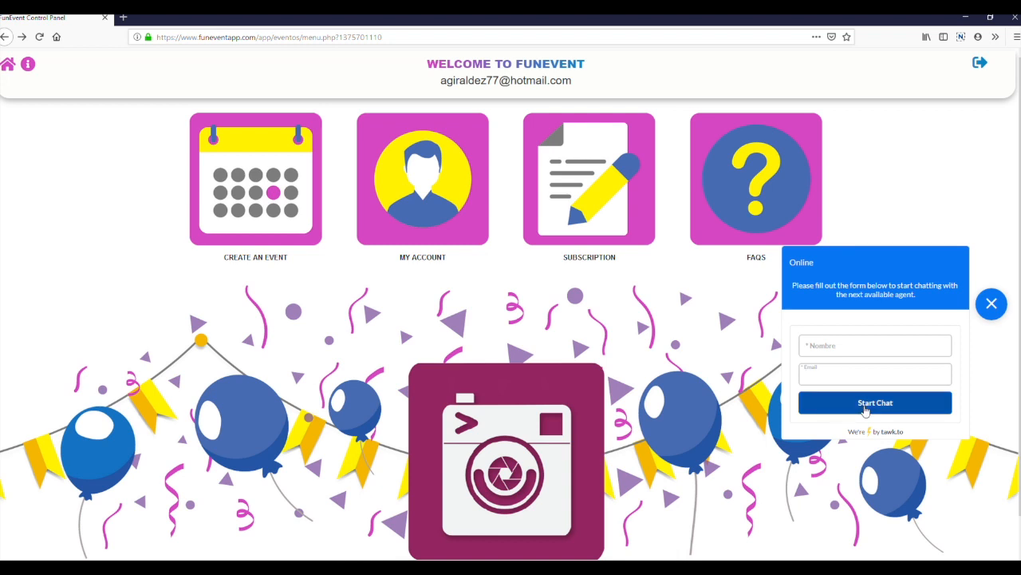
pyautogui.moveTo(1002, 382)
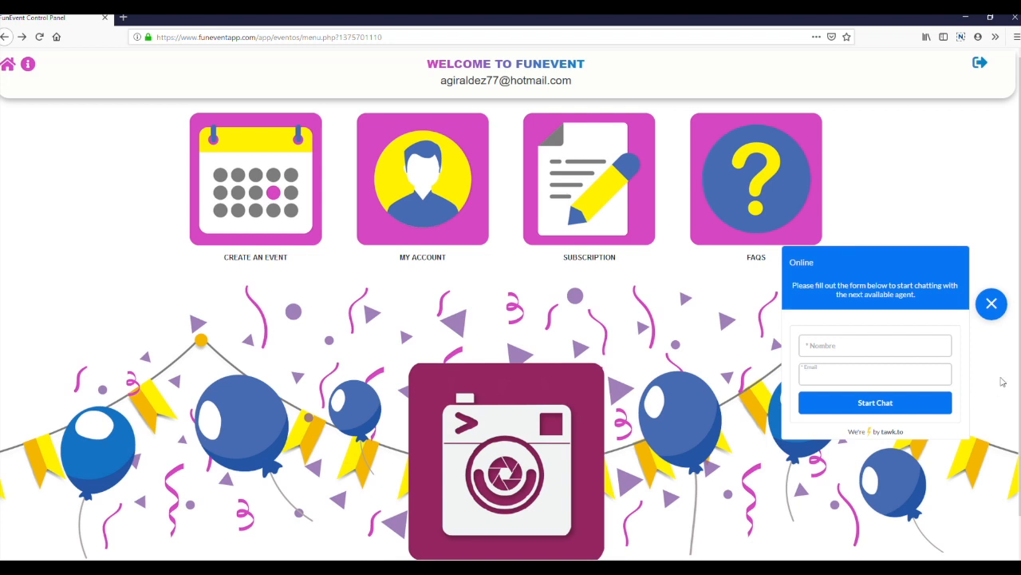
pyautogui.click(992, 304)
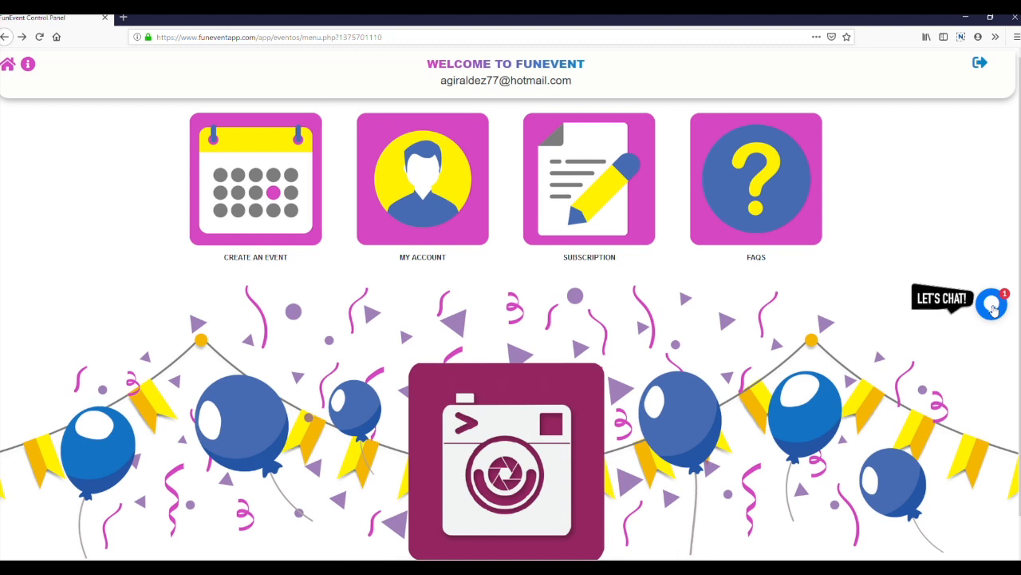
# Go to CREATE AN EVENT and start a new event from the empty Events page.
pyautogui.click(255, 179)
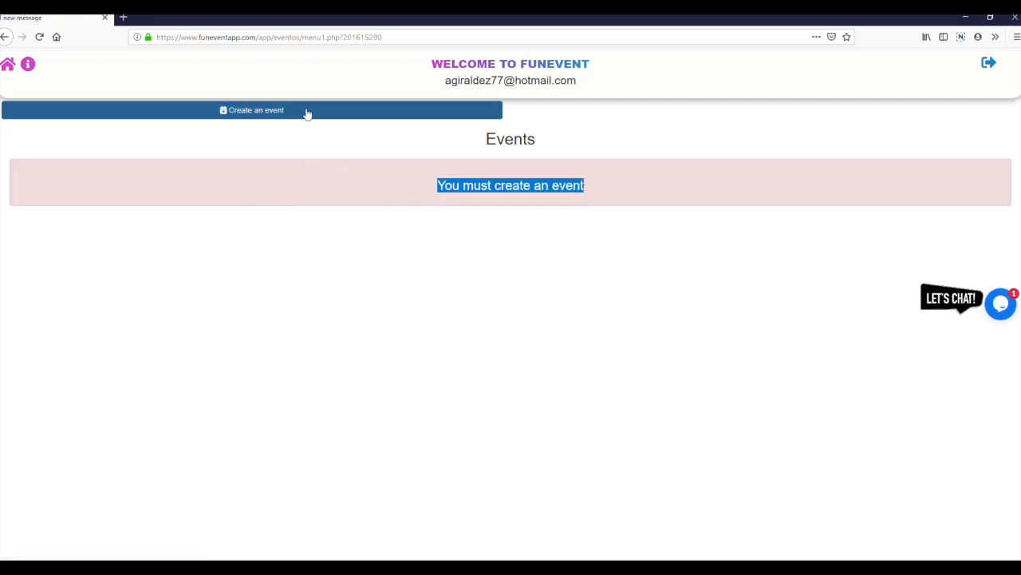
pyautogui.click(251, 110)
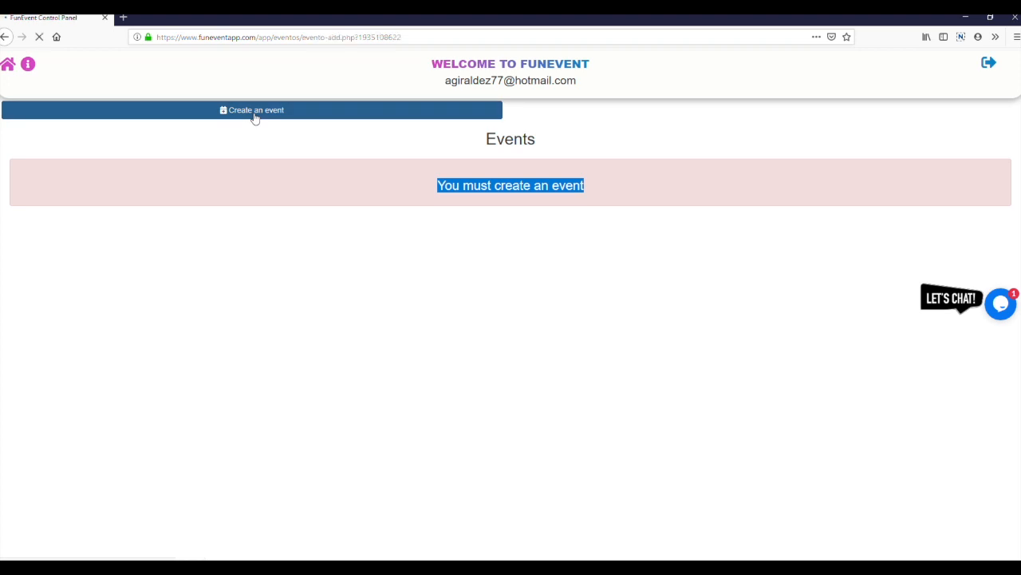
# Enter event name BESTDADEVER and short description PARTY, then save the event.
pyautogui.click(253, 110)
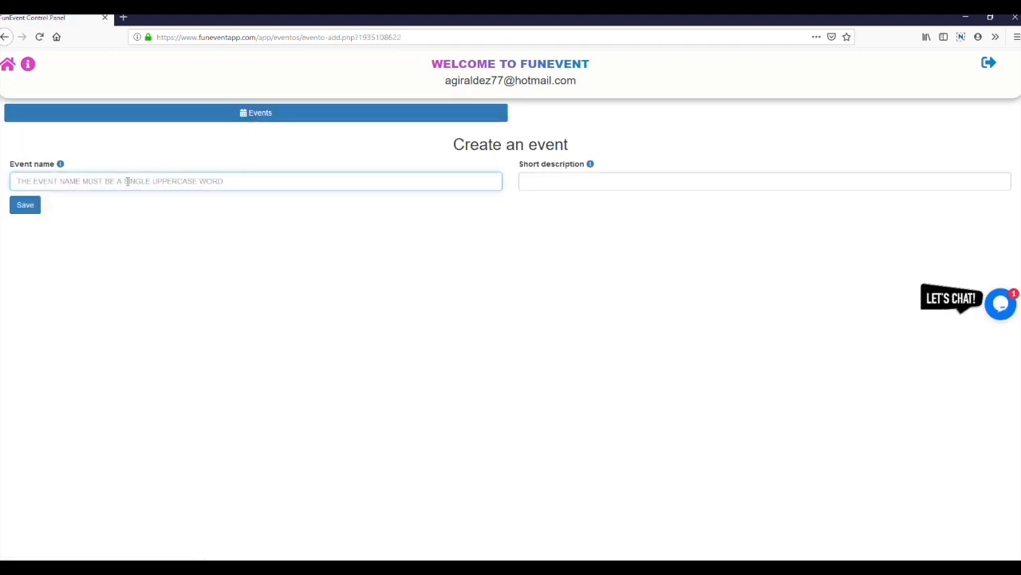
pyautogui.write('BESGT')
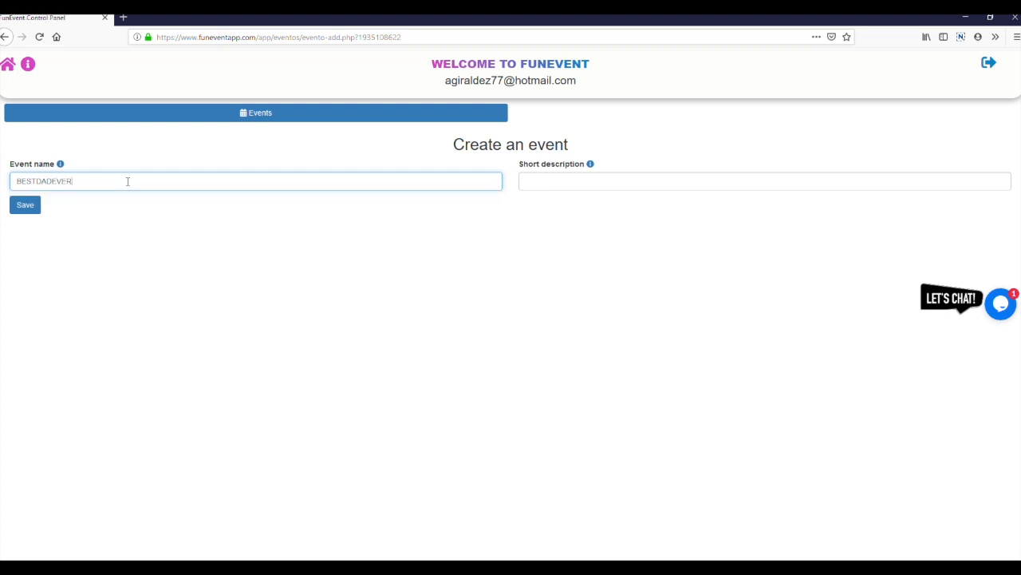
pyautogui.click(763, 182)
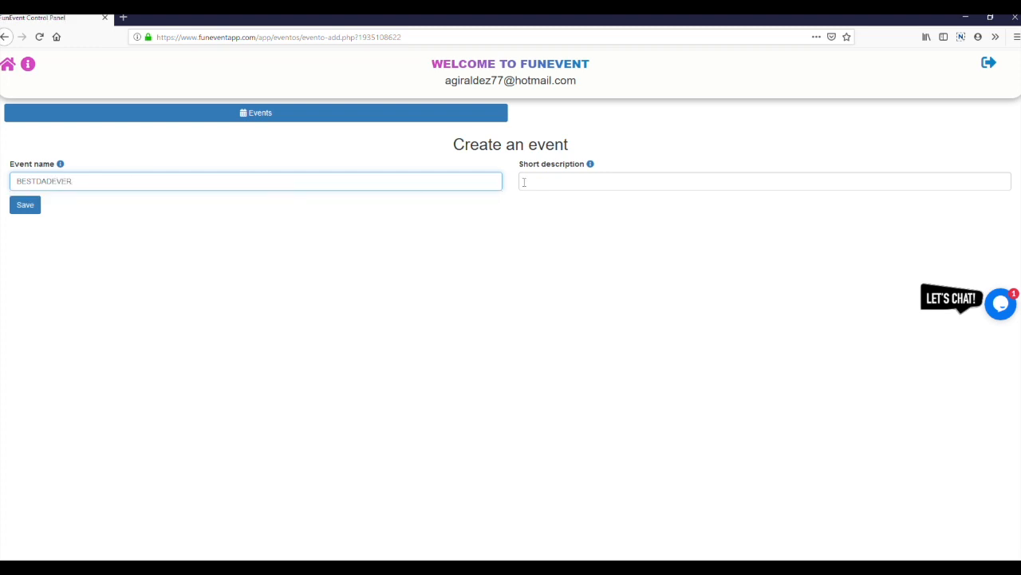
pyautogui.click(764, 181)
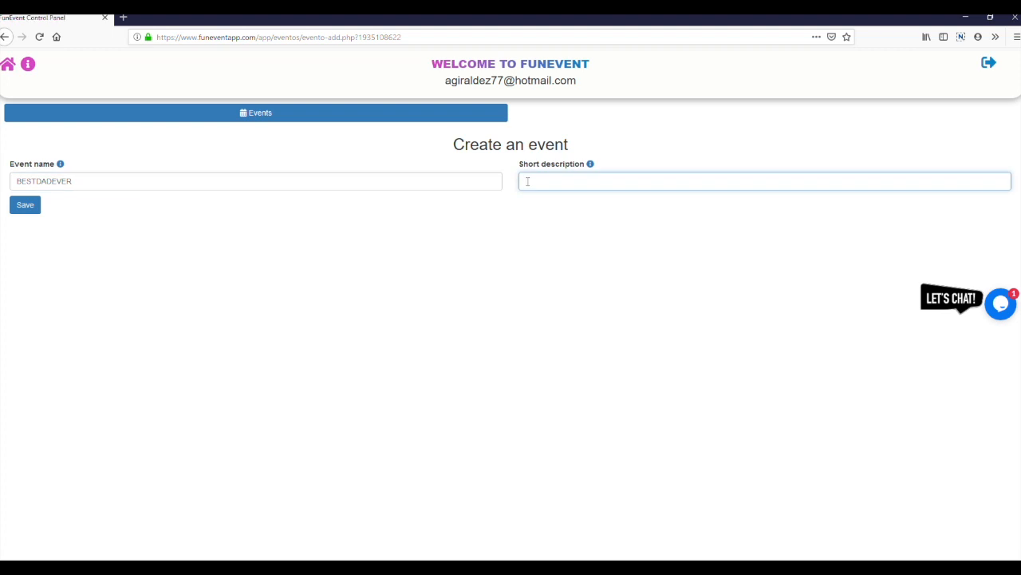
pyautogui.write('PARTY')
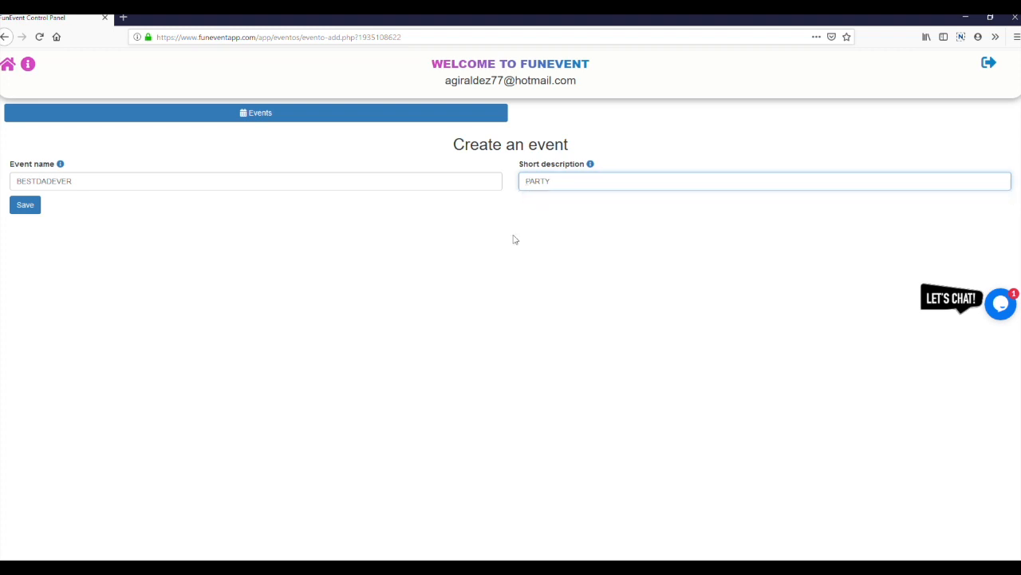
pyautogui.moveTo(113, 237)
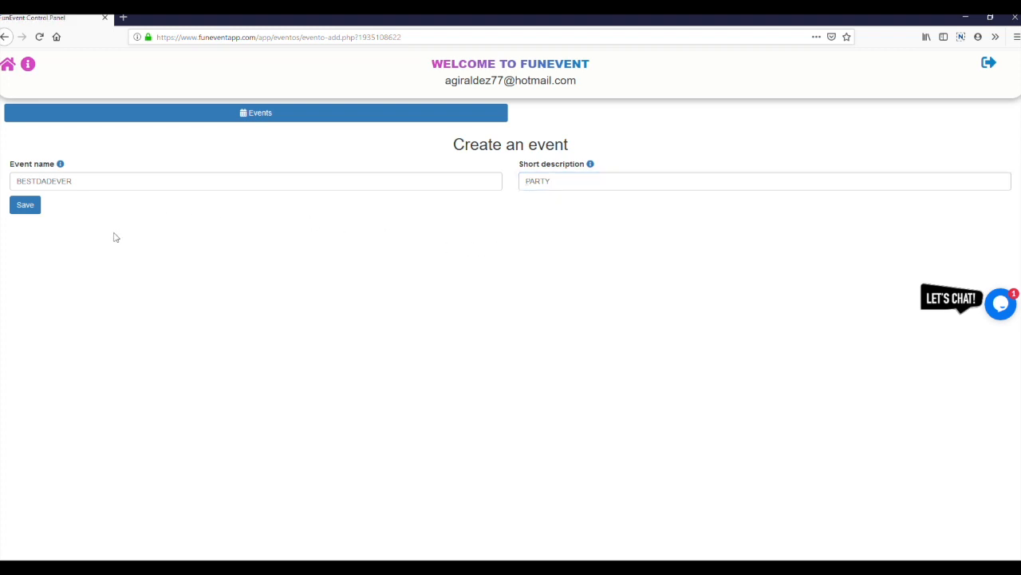
pyautogui.moveTo(47, 210)
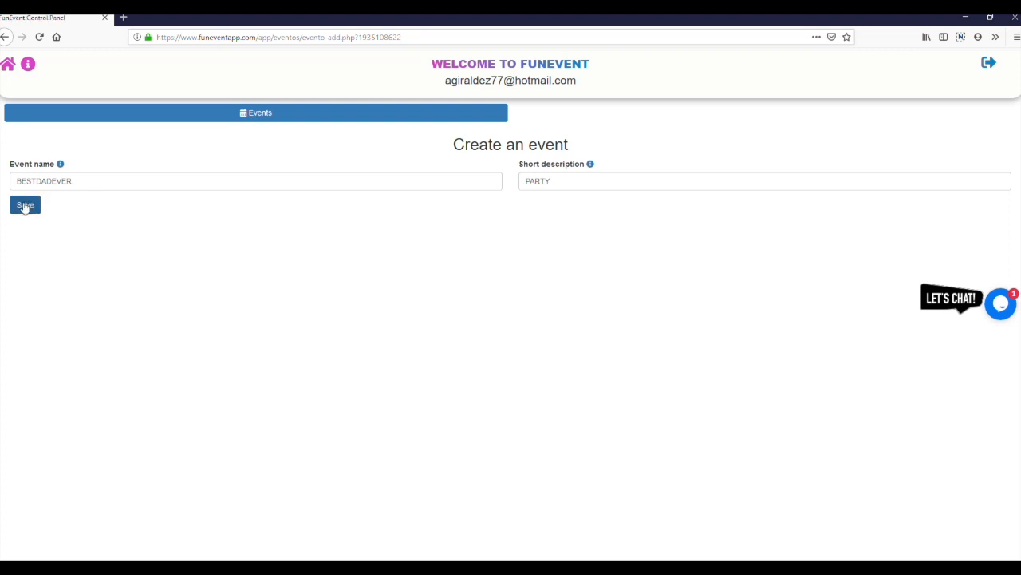
pyautogui.click(24, 205)
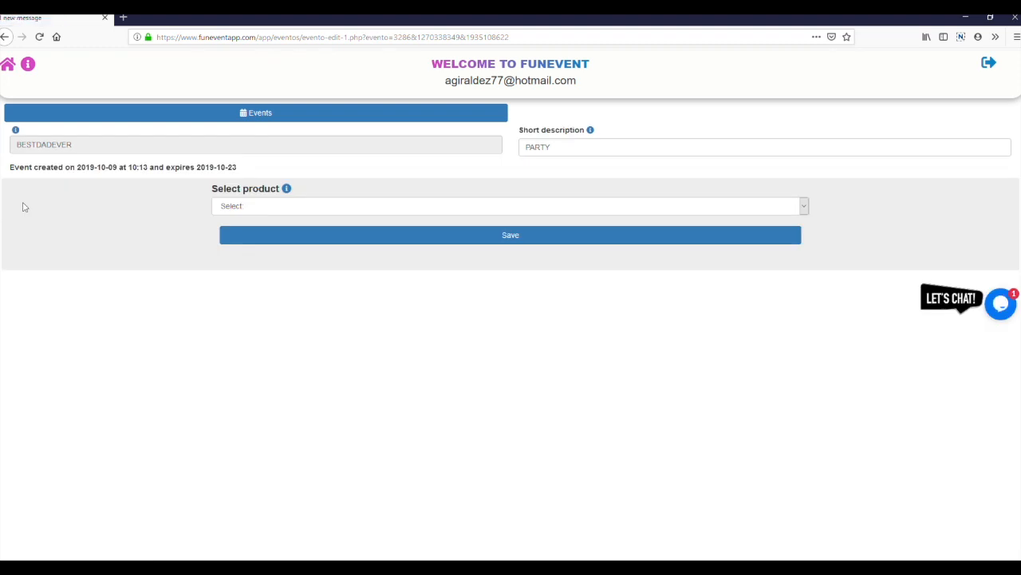
pyautogui.moveTo(257, 190)
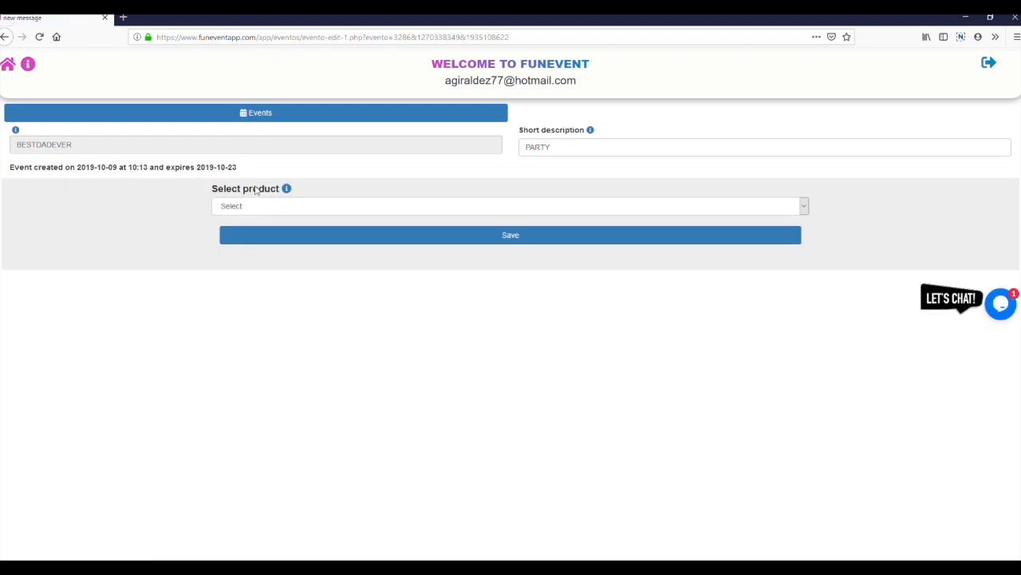
pyautogui.moveTo(276, 210)
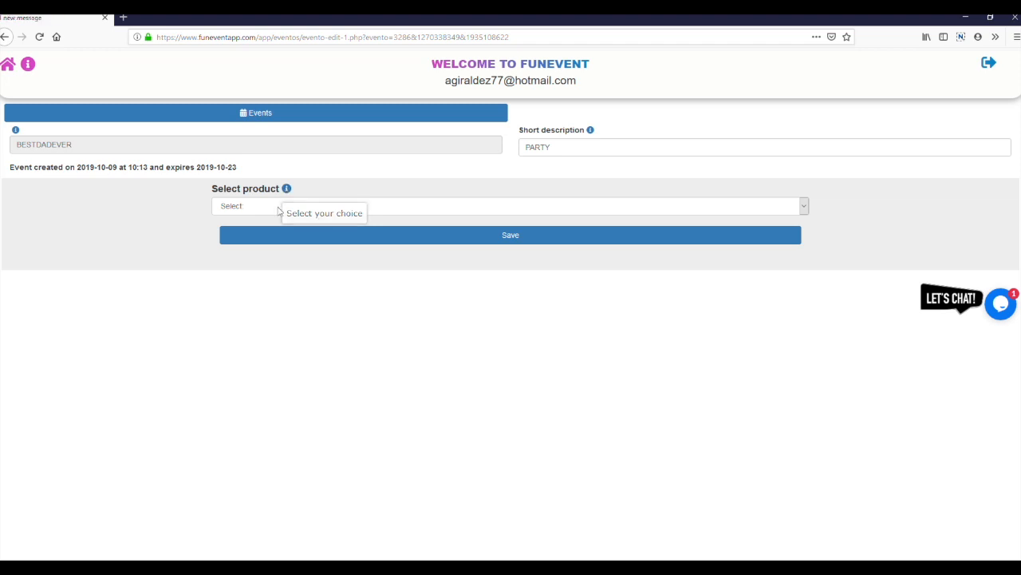
# Pick 'LANDSCAPE photo booth' from the Select product dropdown.
pyautogui.click(510, 206)
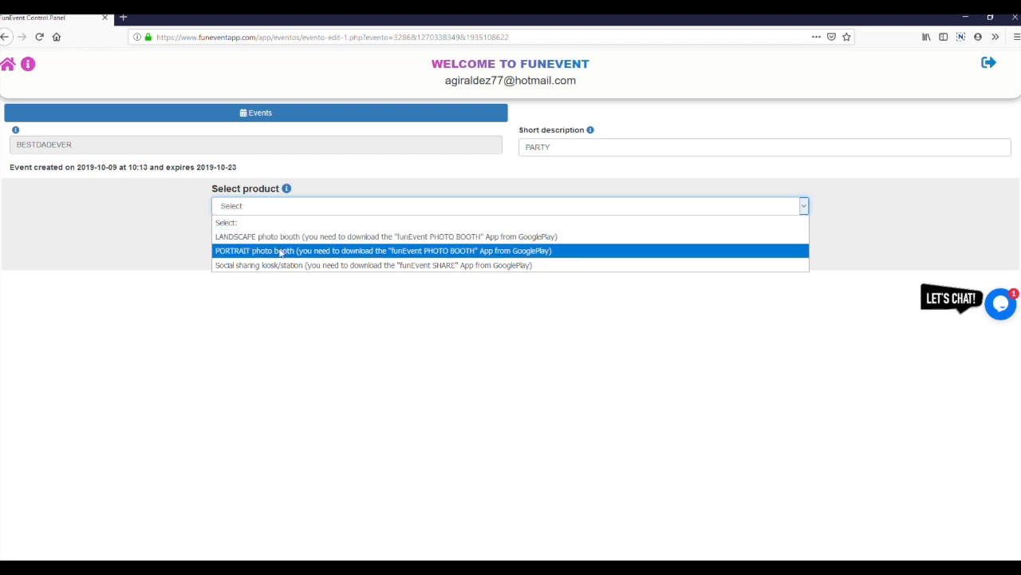
pyautogui.moveTo(276, 261)
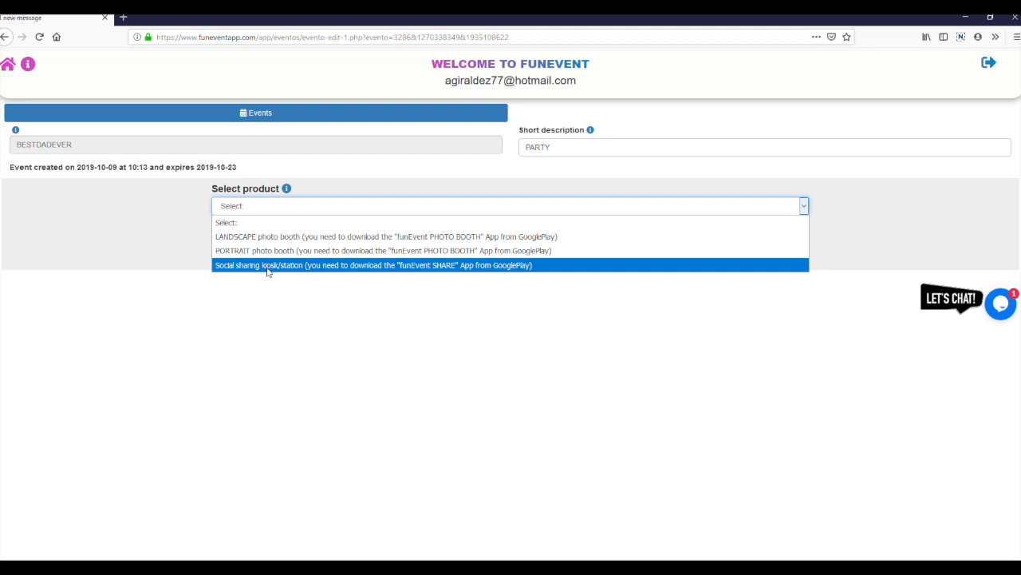
pyautogui.moveTo(200, 264)
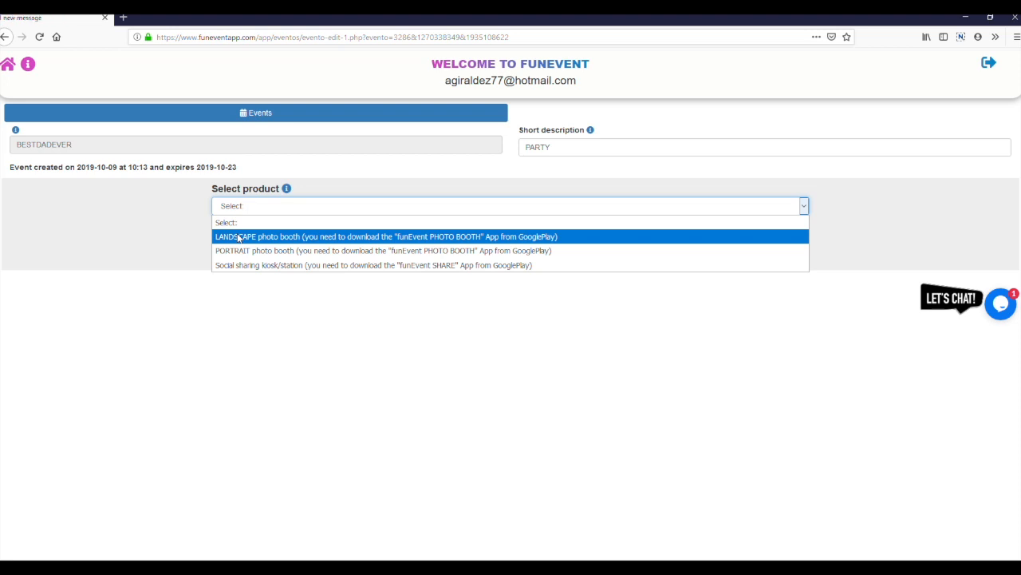
pyautogui.click(387, 236)
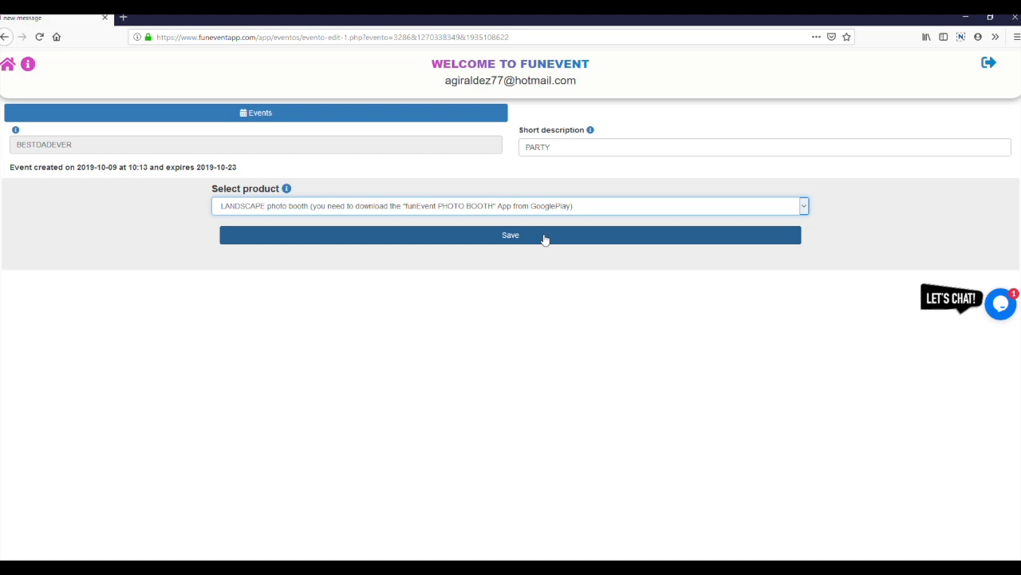
# Save the LANDSCAPE photo booth product to load the event configuration tabs.
pyautogui.click(510, 235)
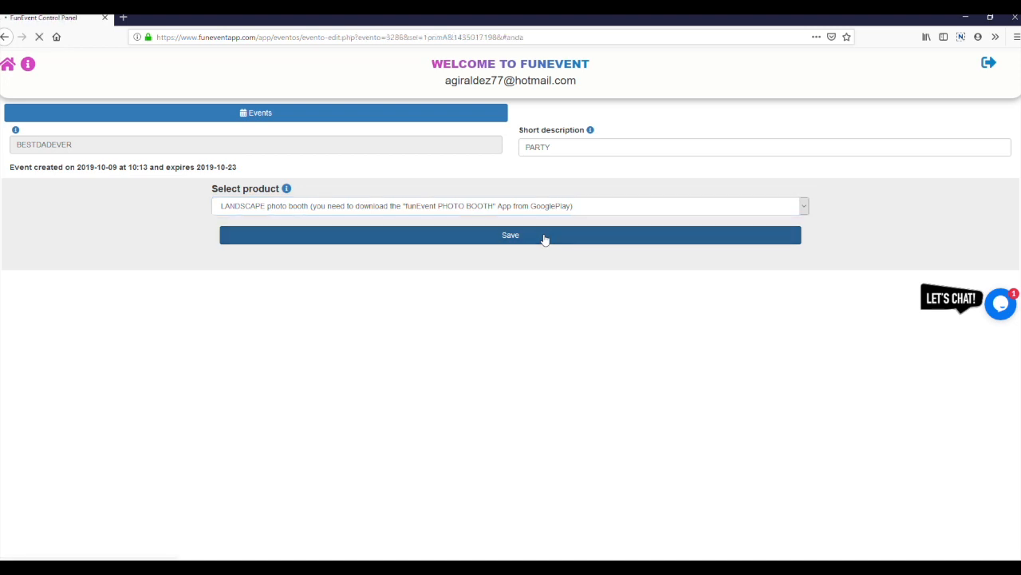
pyautogui.click(510, 234)
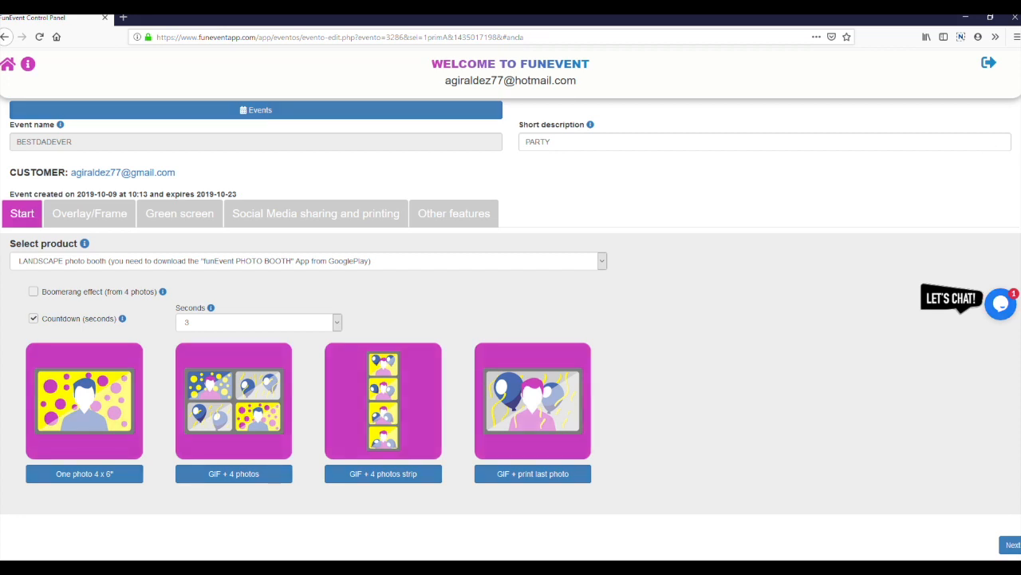
pyautogui.click(234, 400)
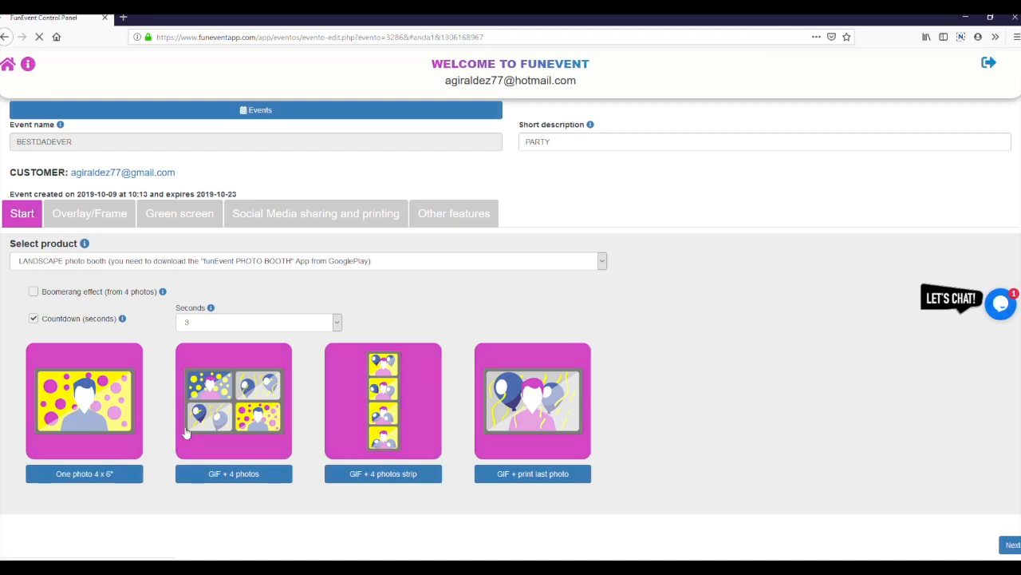